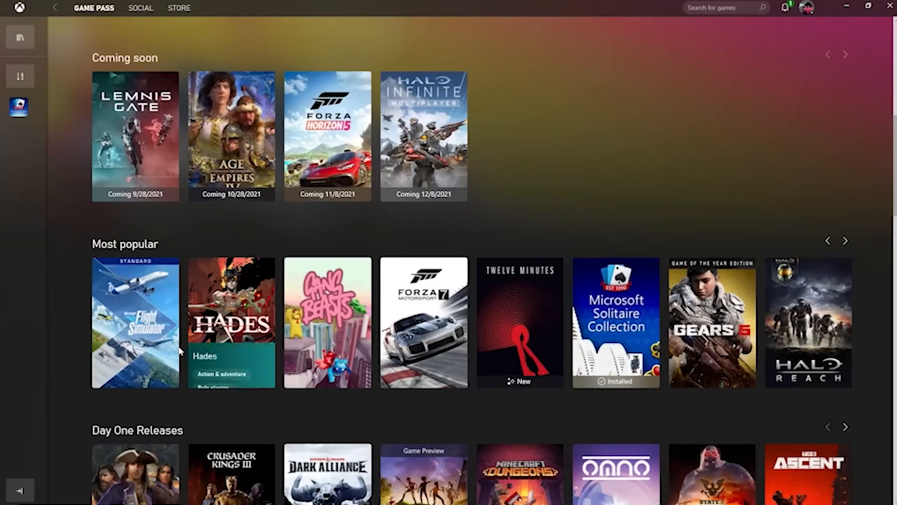
Step: Expand the Microsoft Flight Simulator details, then open Game Bar over Minecraft Dungeons with Win+G
{"action": "left_click", "coordinate": [135, 323]}
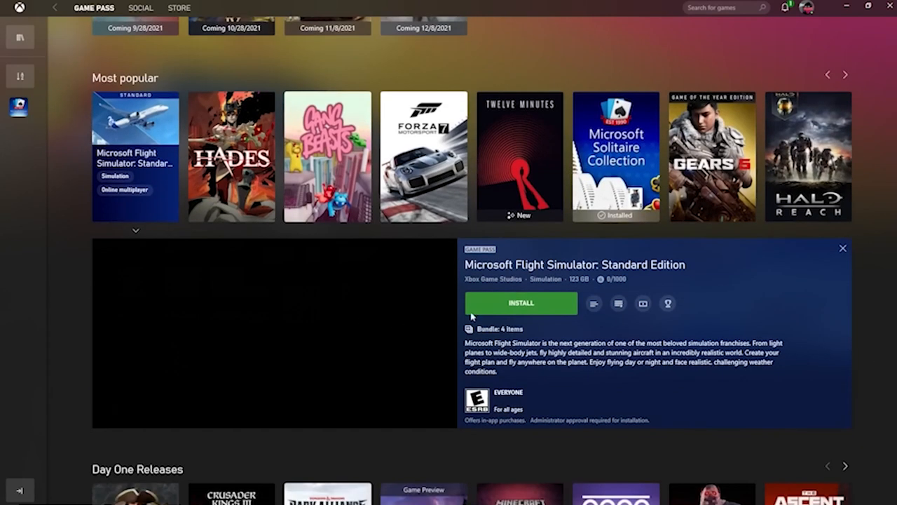
{"action": "left_click", "coordinate": [521, 302]}
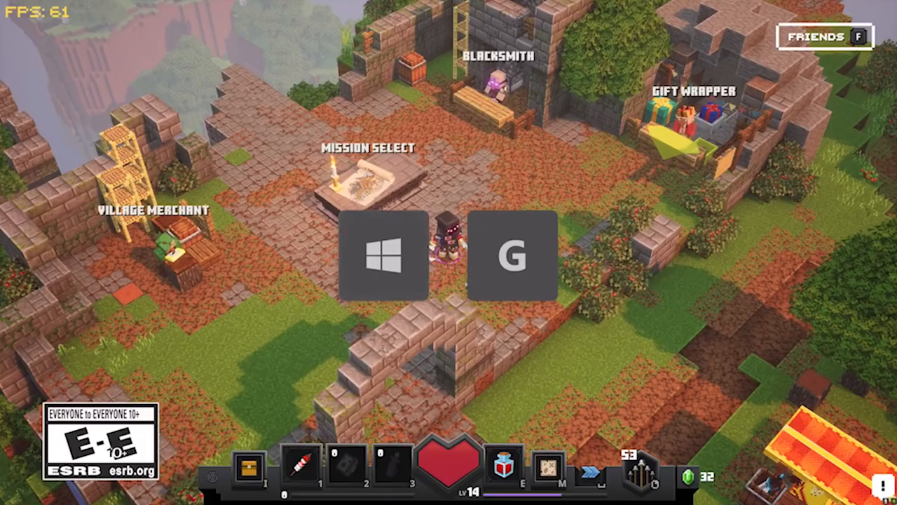
{"action": "key", "text": "Win+G"}
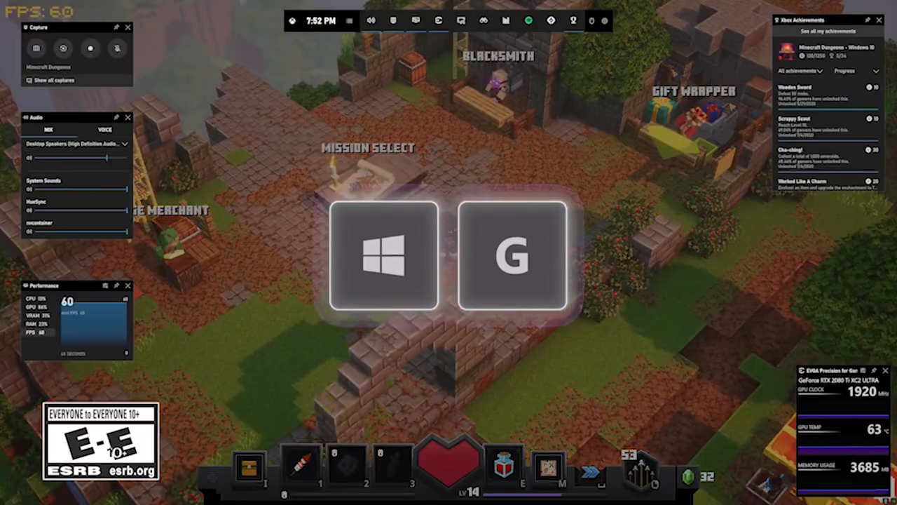